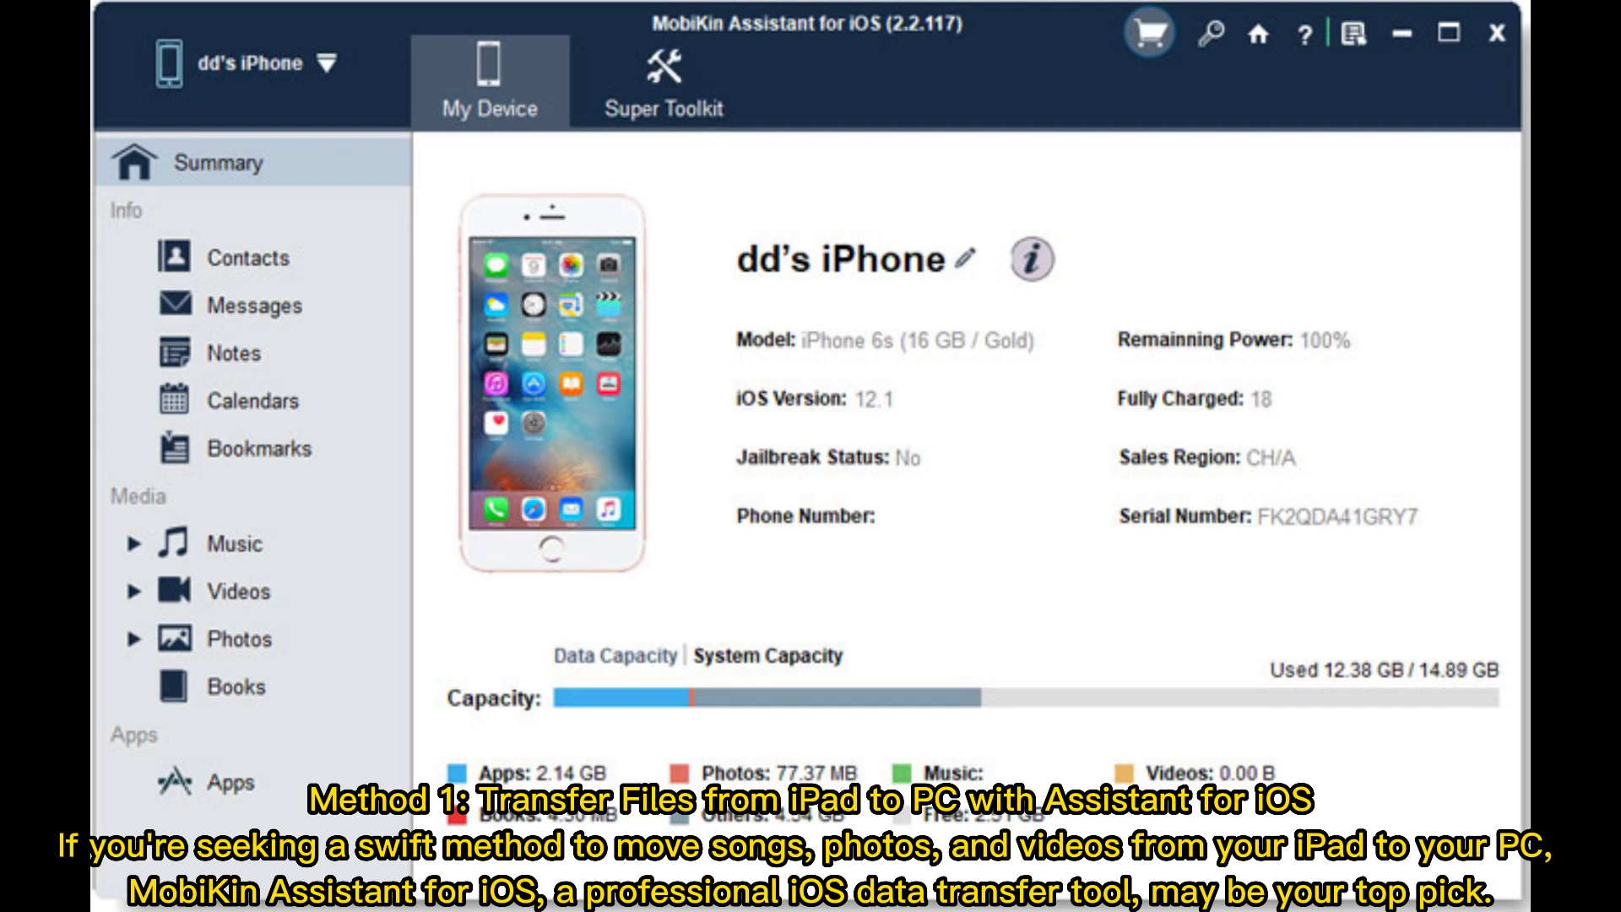
Open the 87 contacts list and show the Export menu with CSV, vCards and XML backup.
click(701, 156)
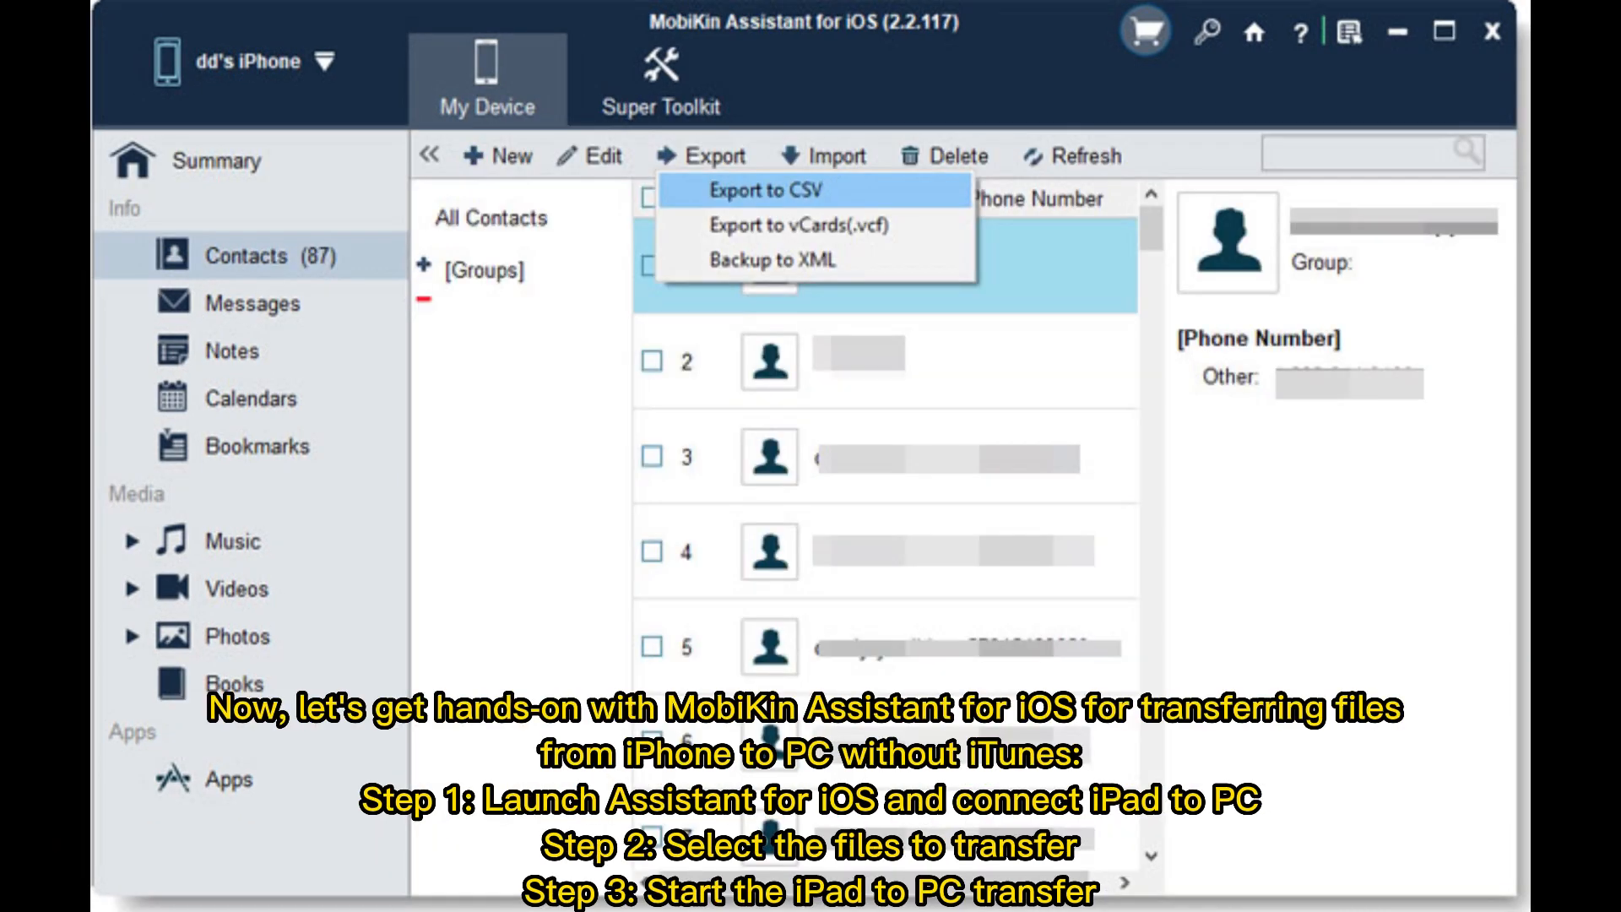